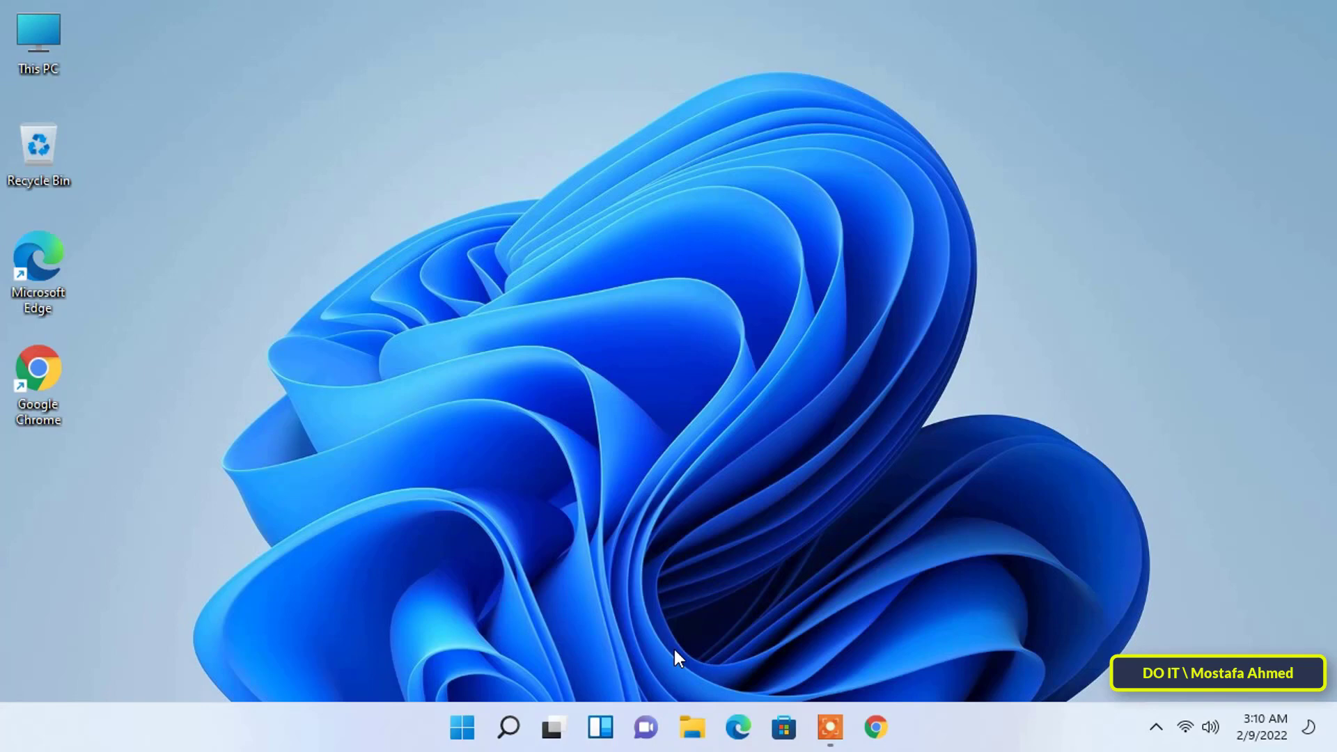
- Bring up the Start menu showing pinned apps including Settings
click(462, 728)
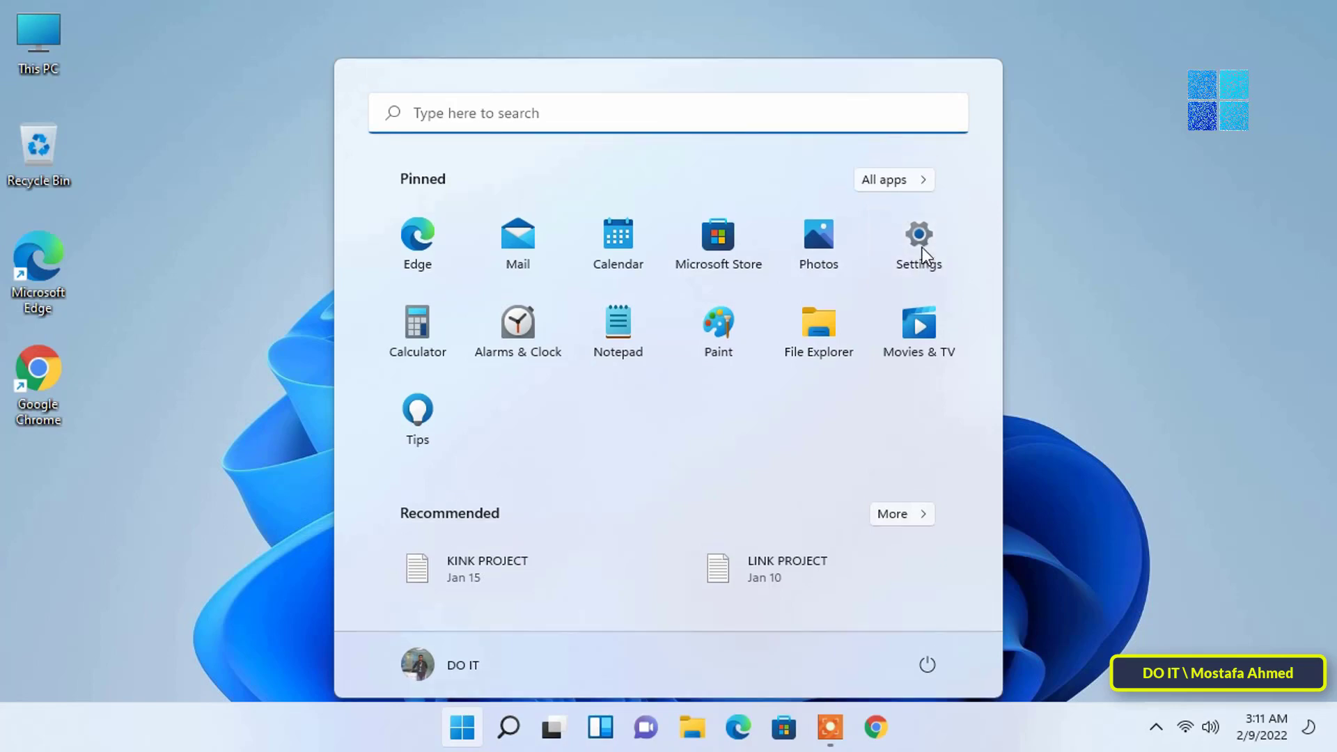
- Launch Settings and scroll the System page down to the Remote Desktop entry
click(918, 243)
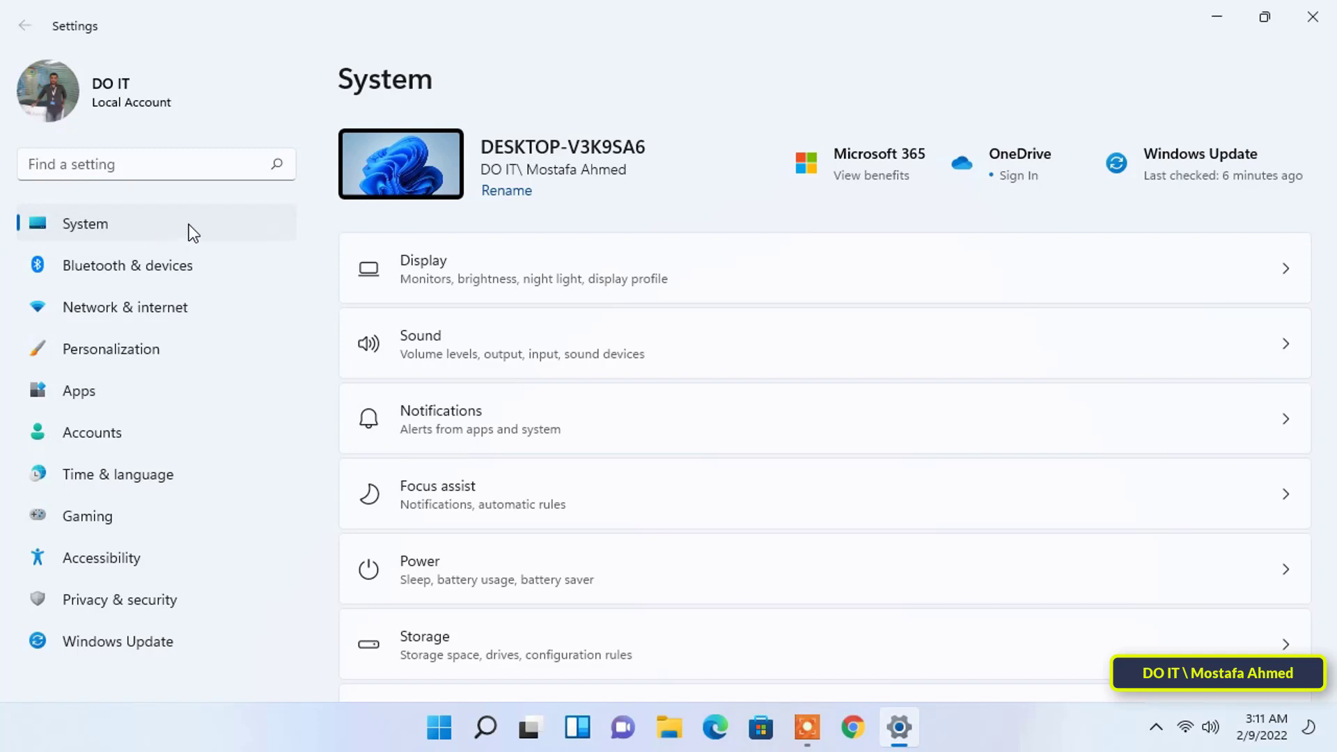
scroll(down, 3)
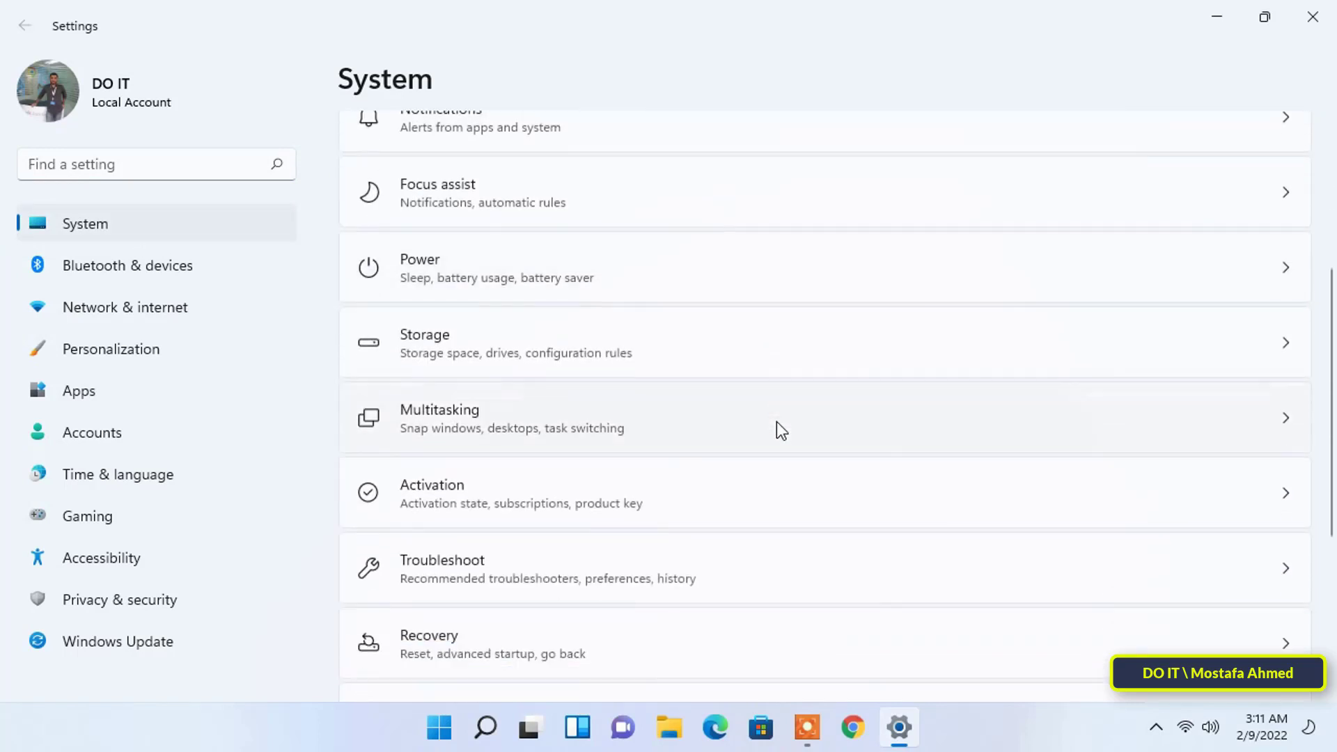
scroll(down, 3)
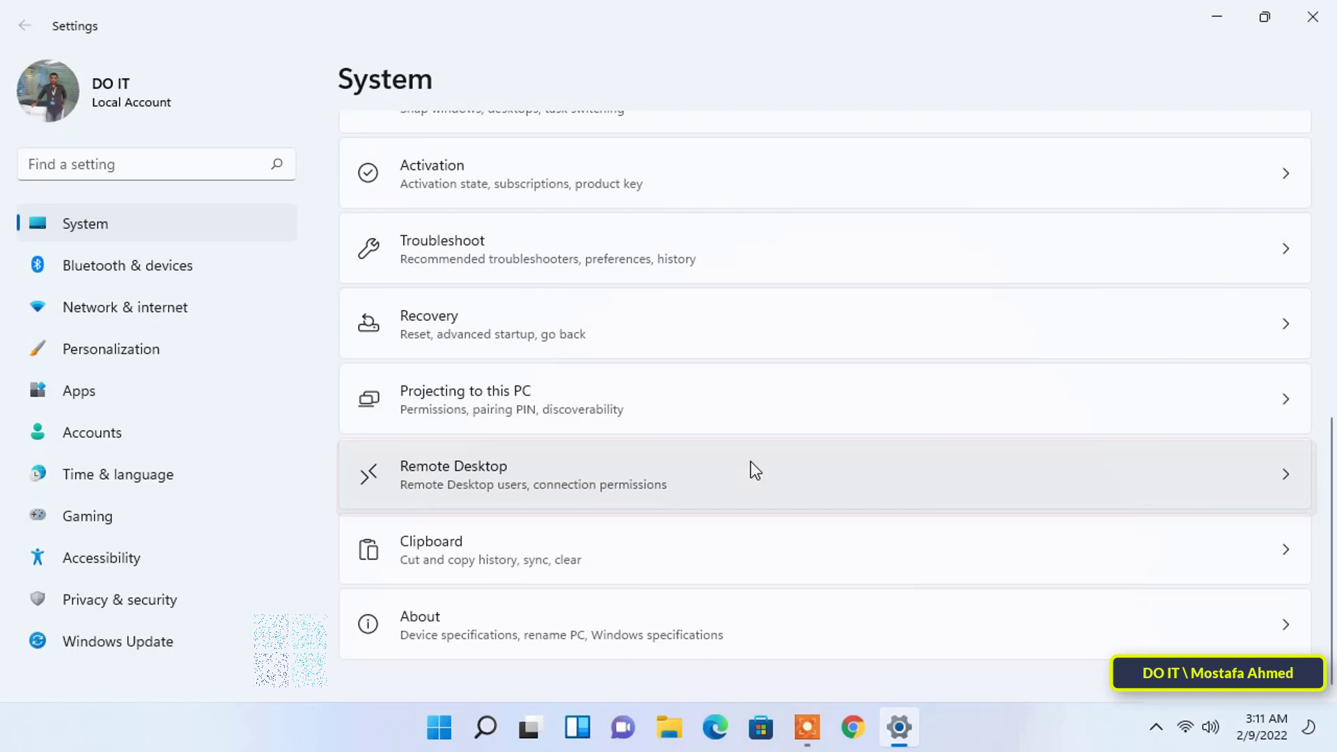
click(751, 478)
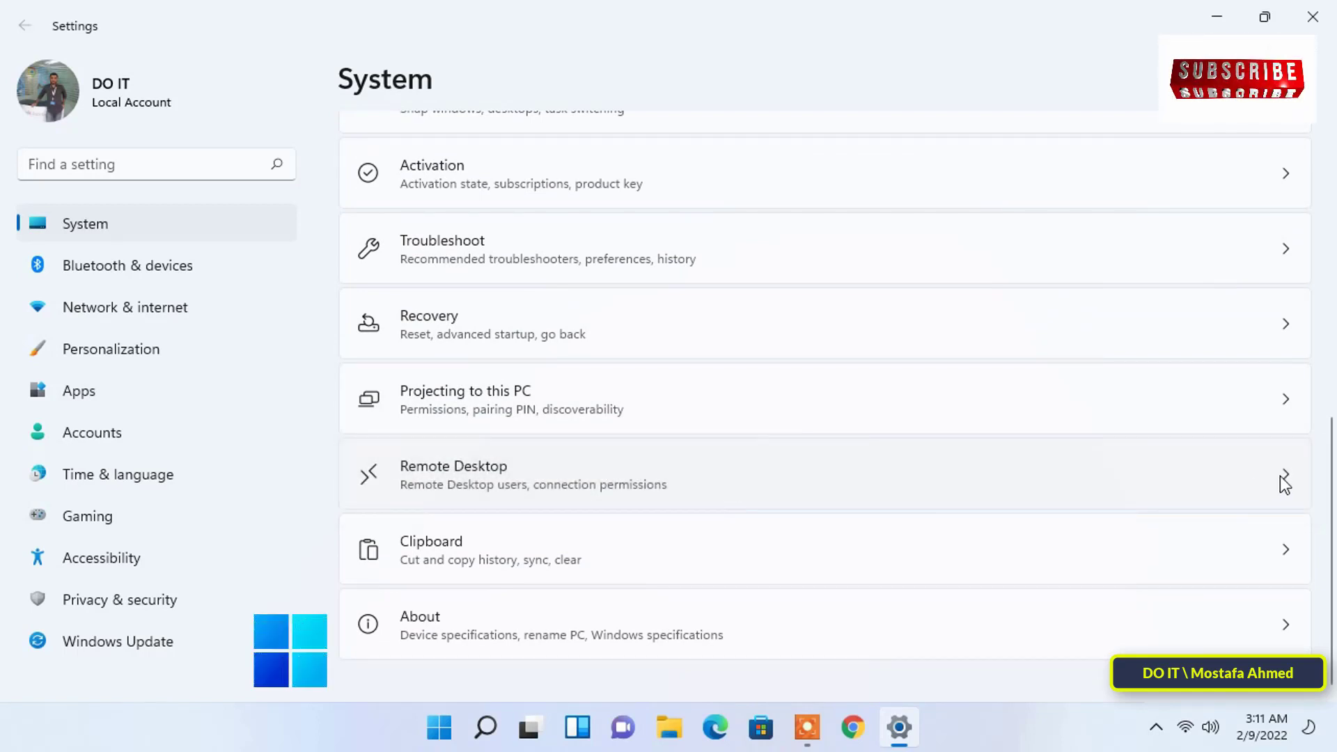
- Switch Remote Desktop On and confirm in the Enable Remote Desktop dialog
click(453, 475)
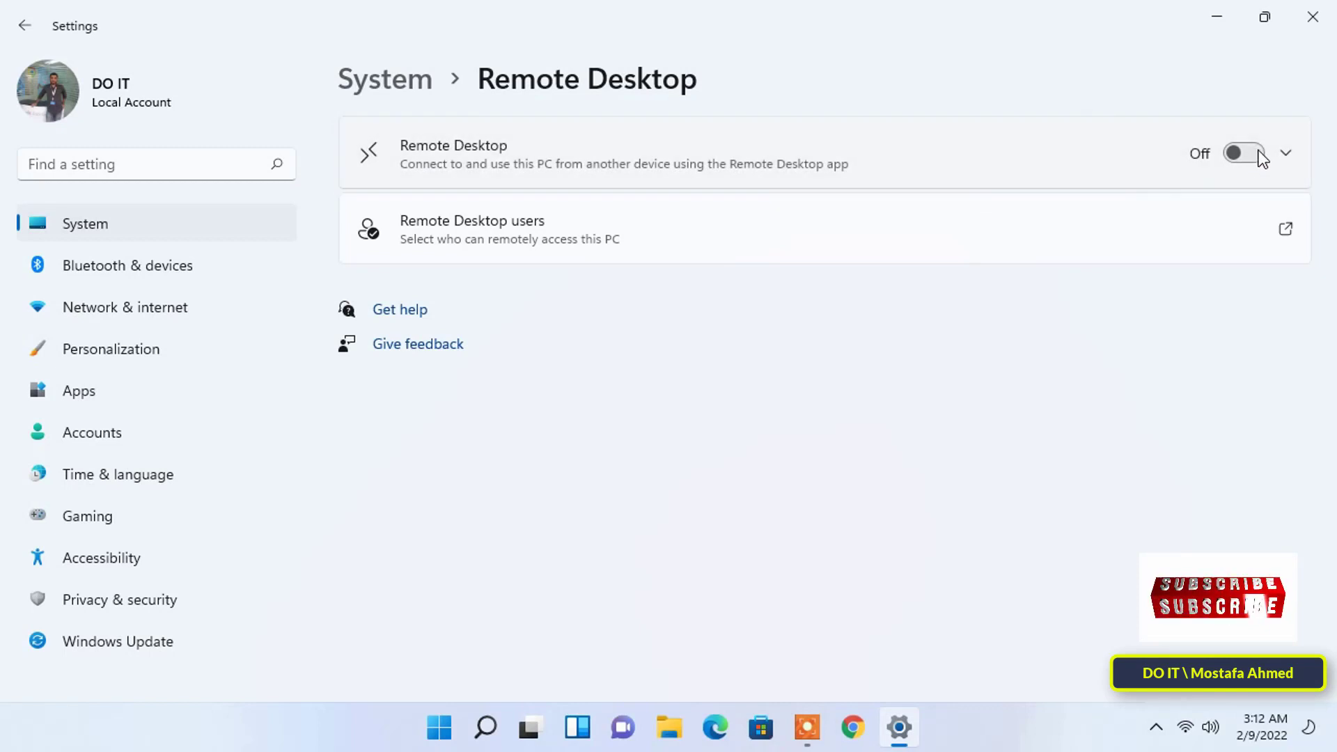
click(1244, 154)
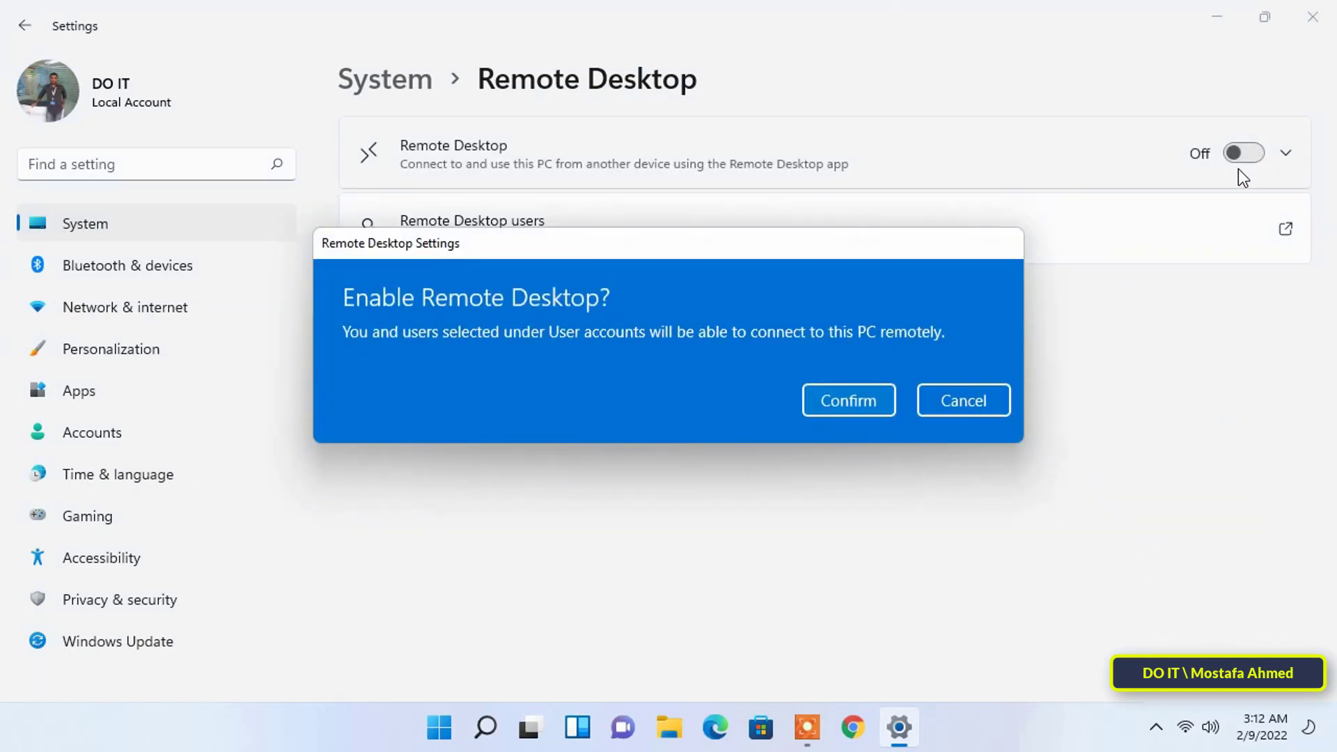
mouse_move(675, 358)
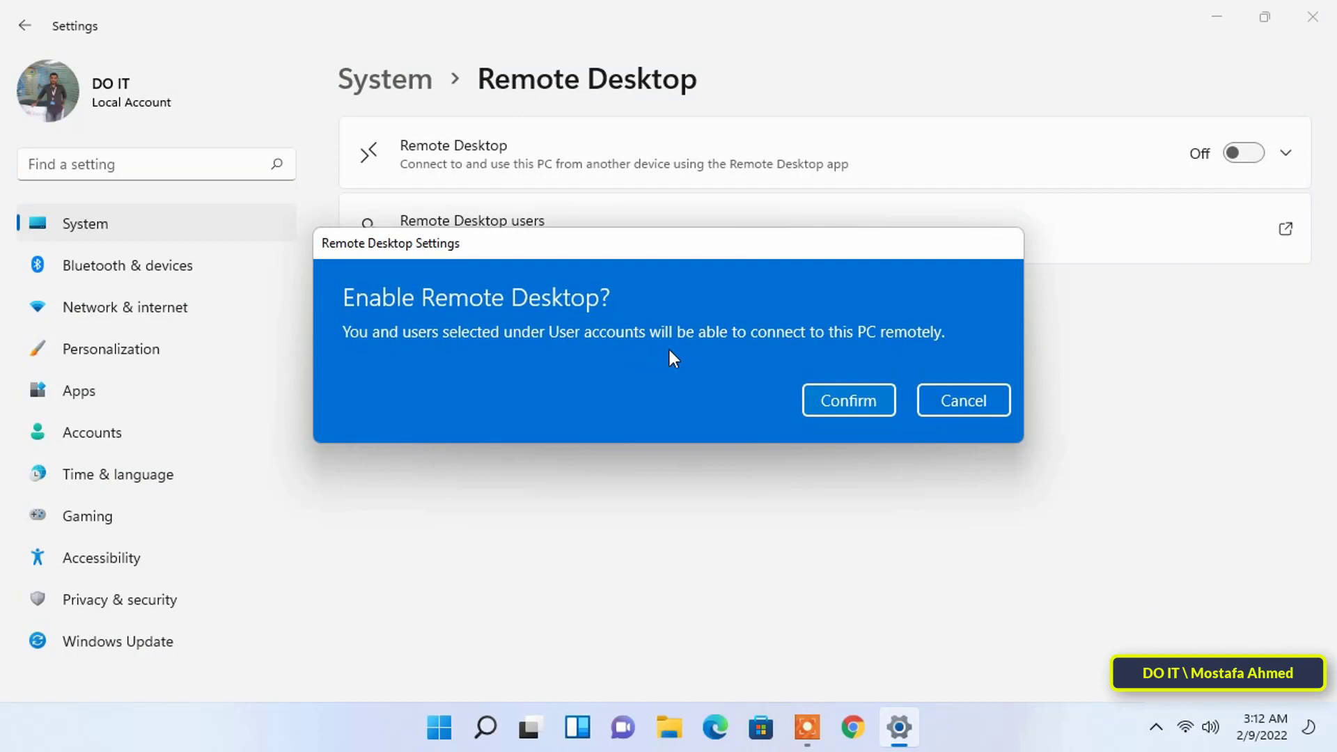
click(849, 400)
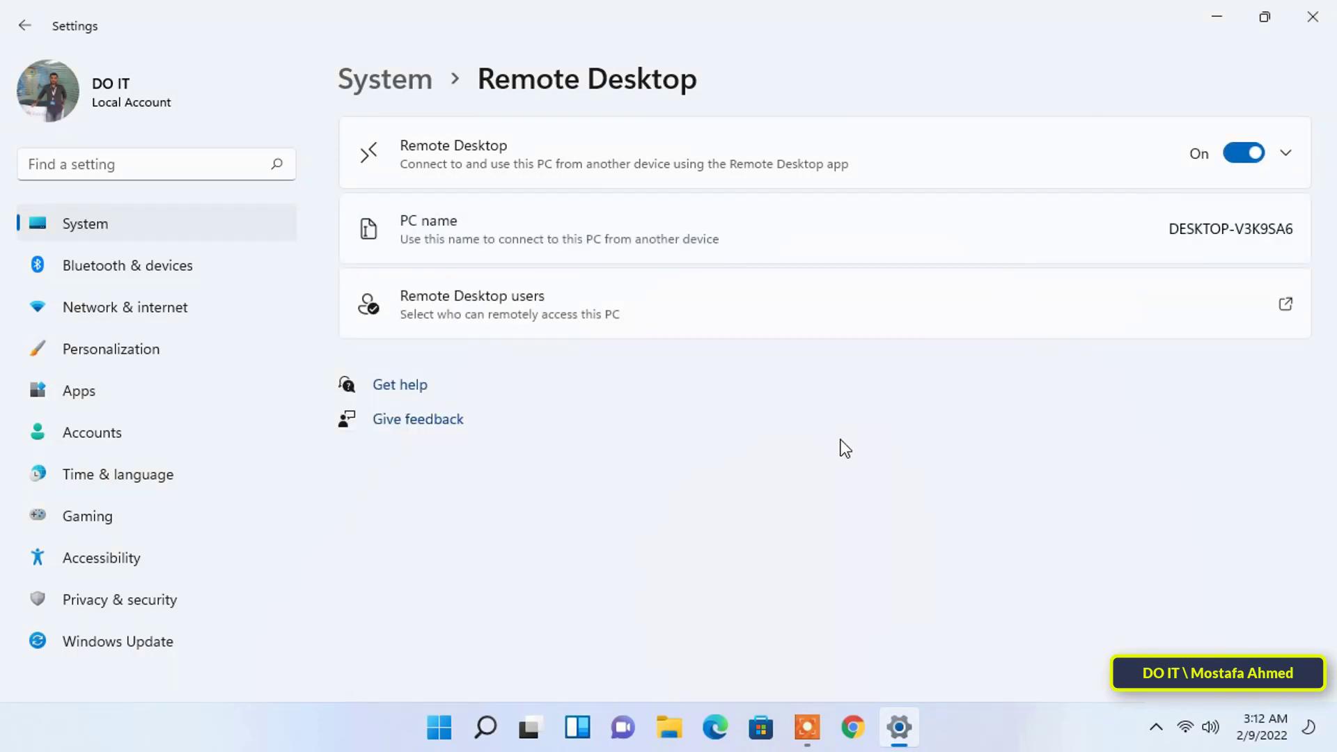
mouse_move(557, 339)
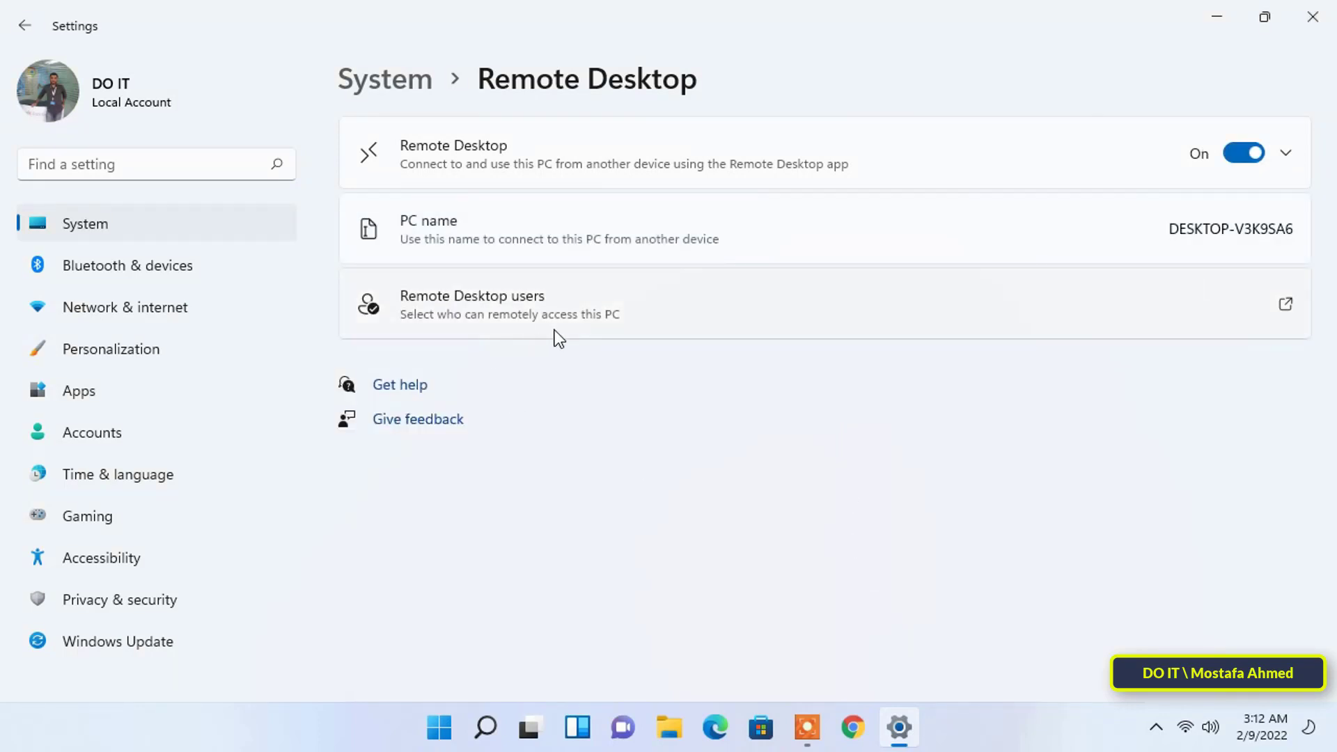
mouse_move(785, 320)
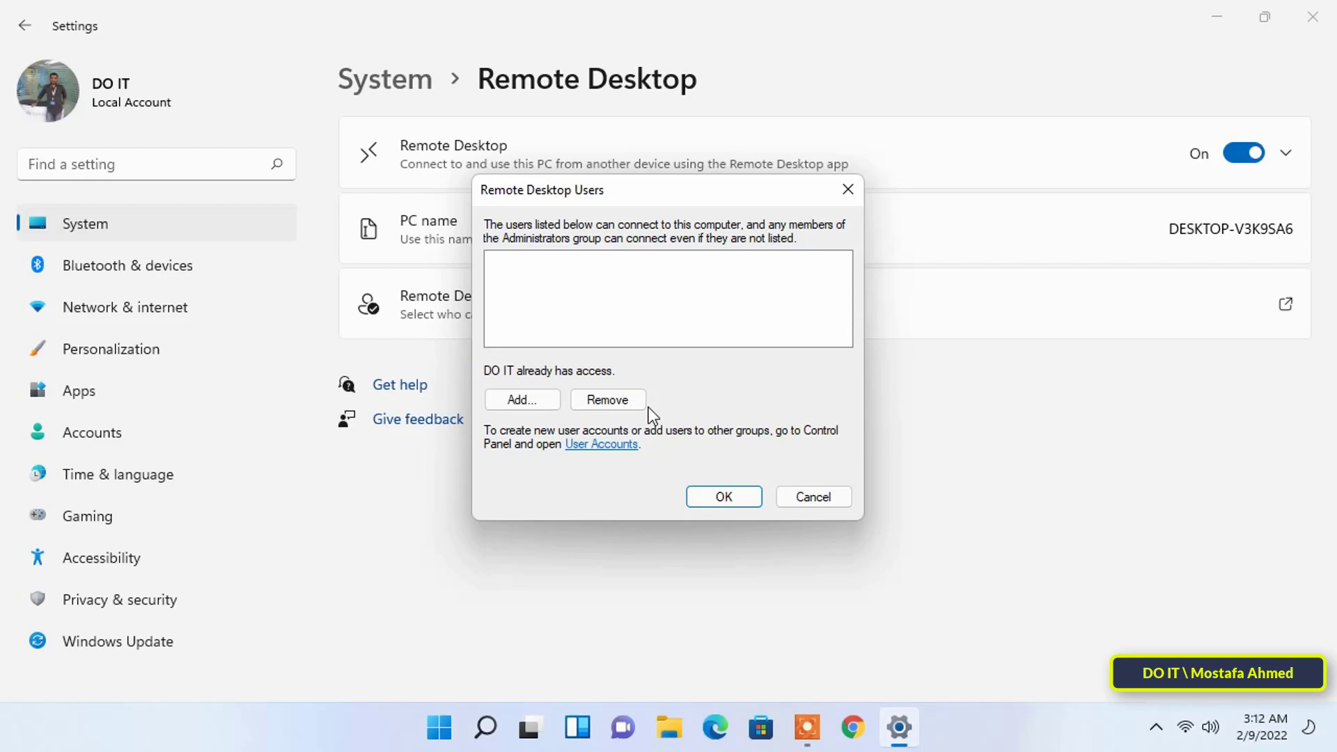
- Search all available user accounts from the Add / Advanced dialog with Find Now
click(521, 400)
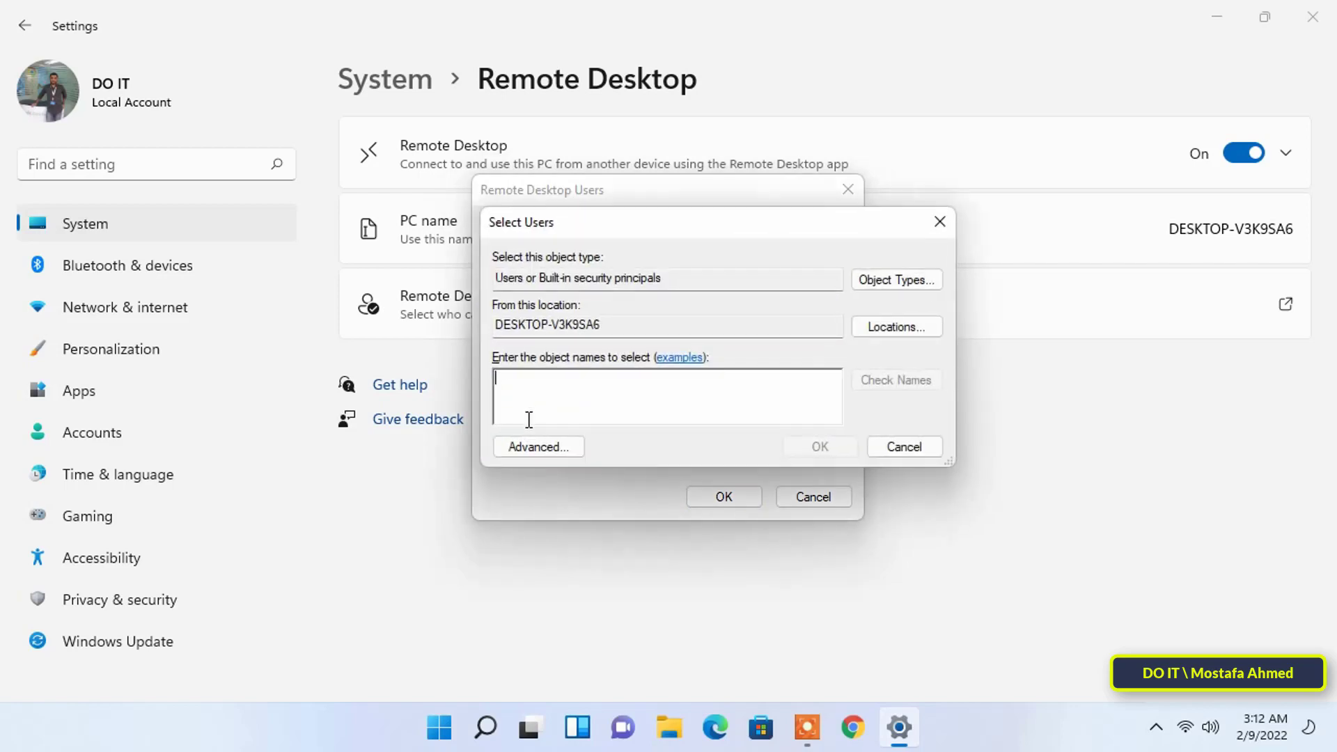
click(538, 447)
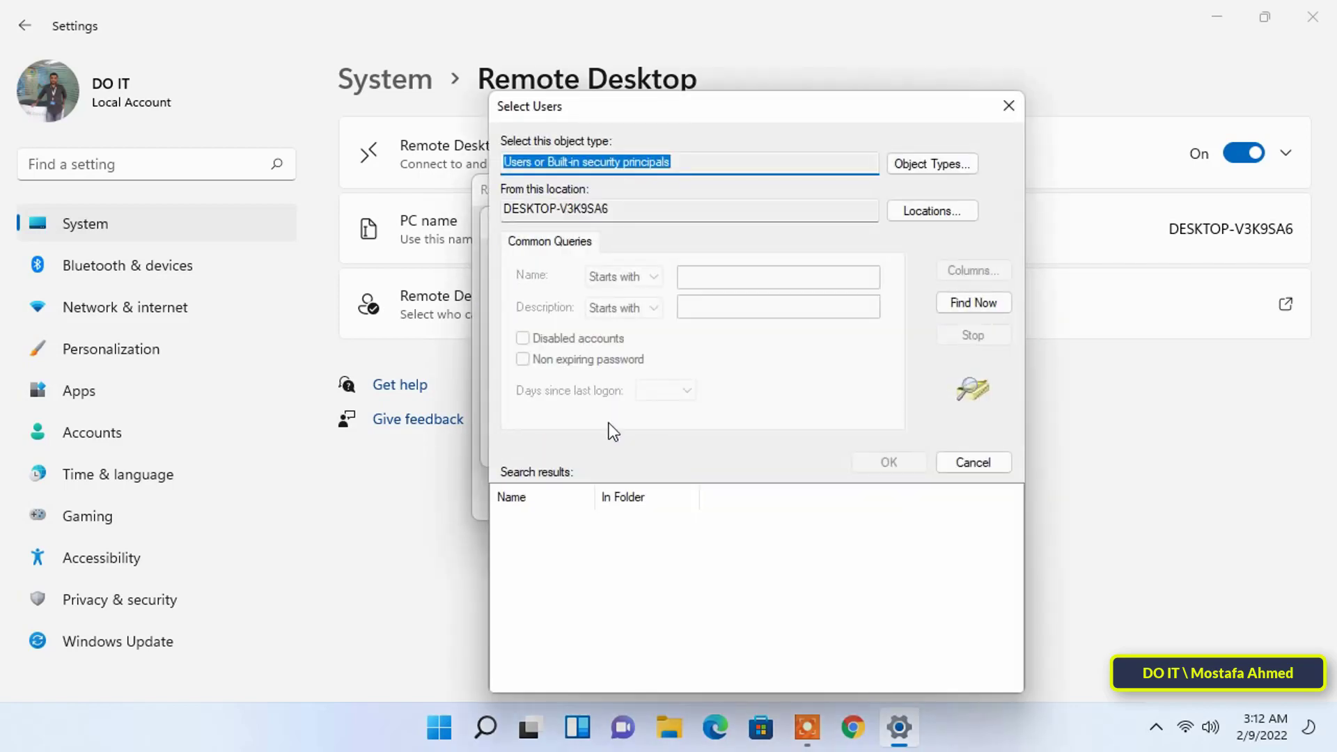
click(972, 303)
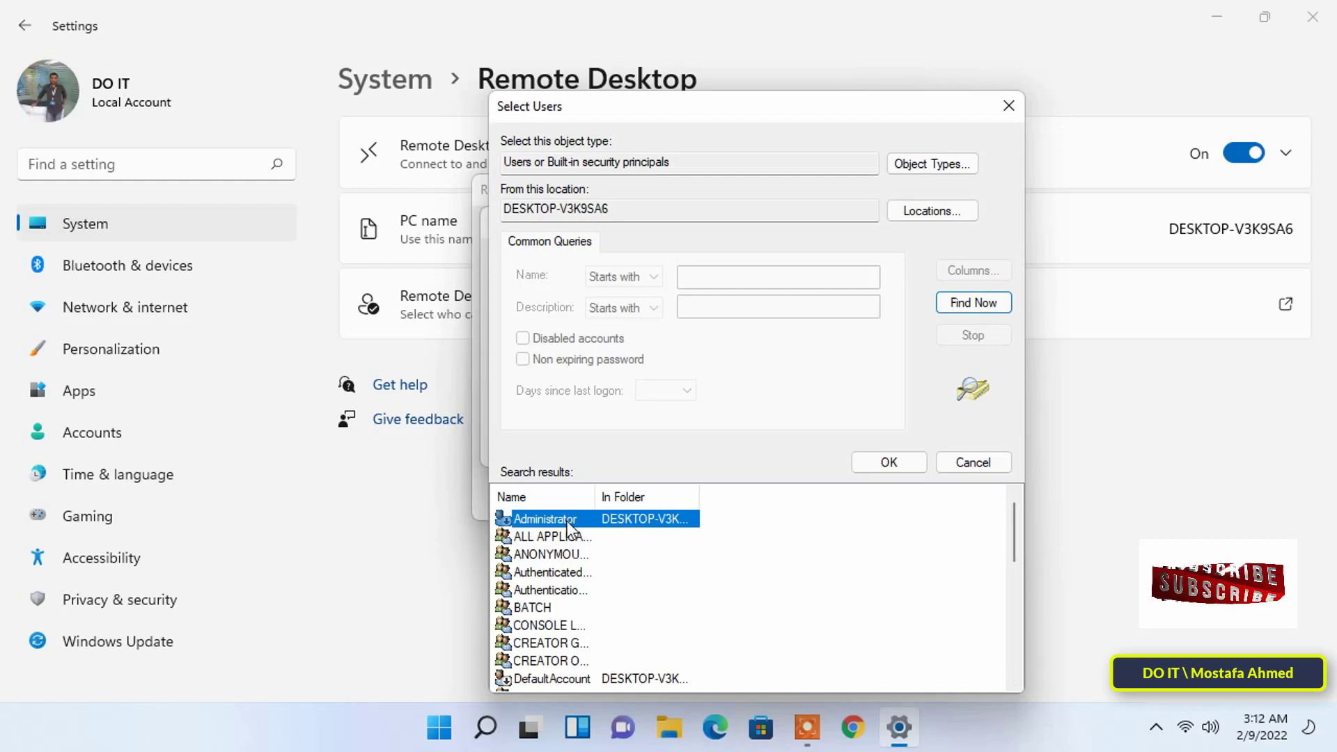
- Select Administrator, confirm, and save the Remote Desktop users list
click(887, 463)
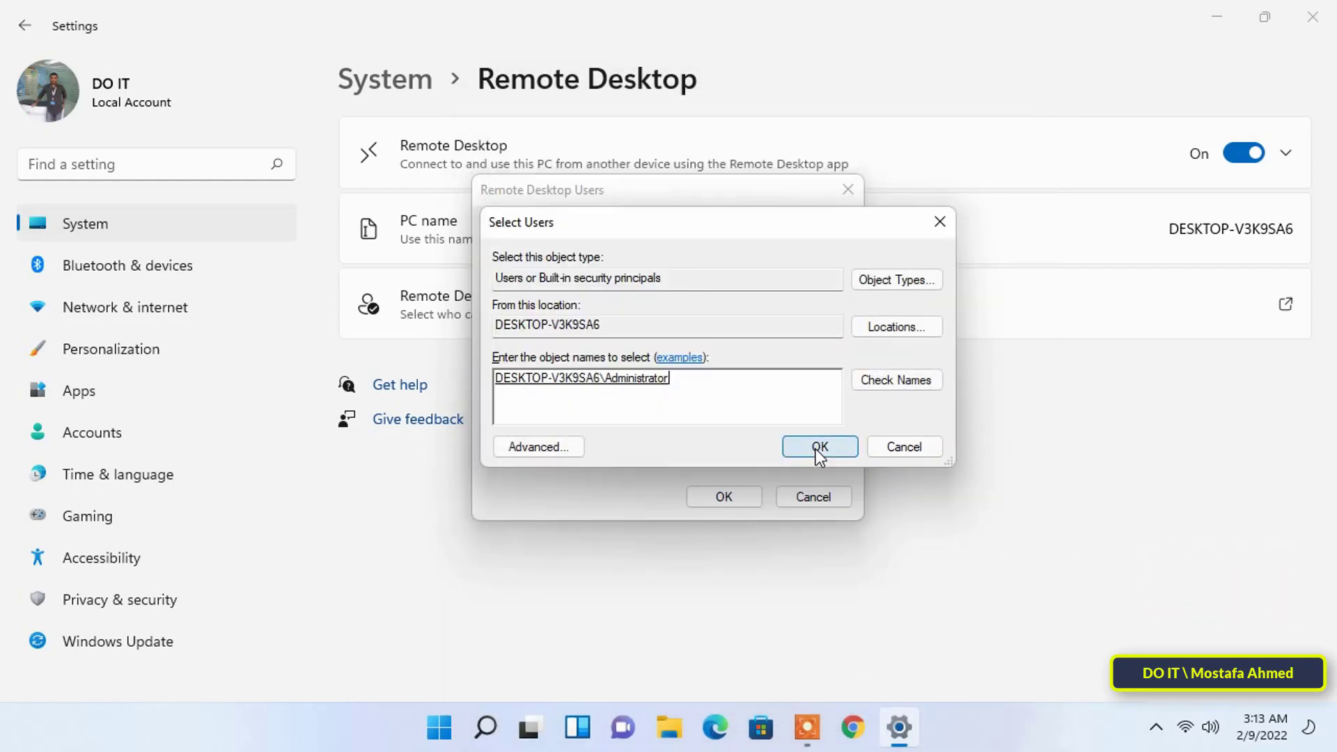
click(819, 447)
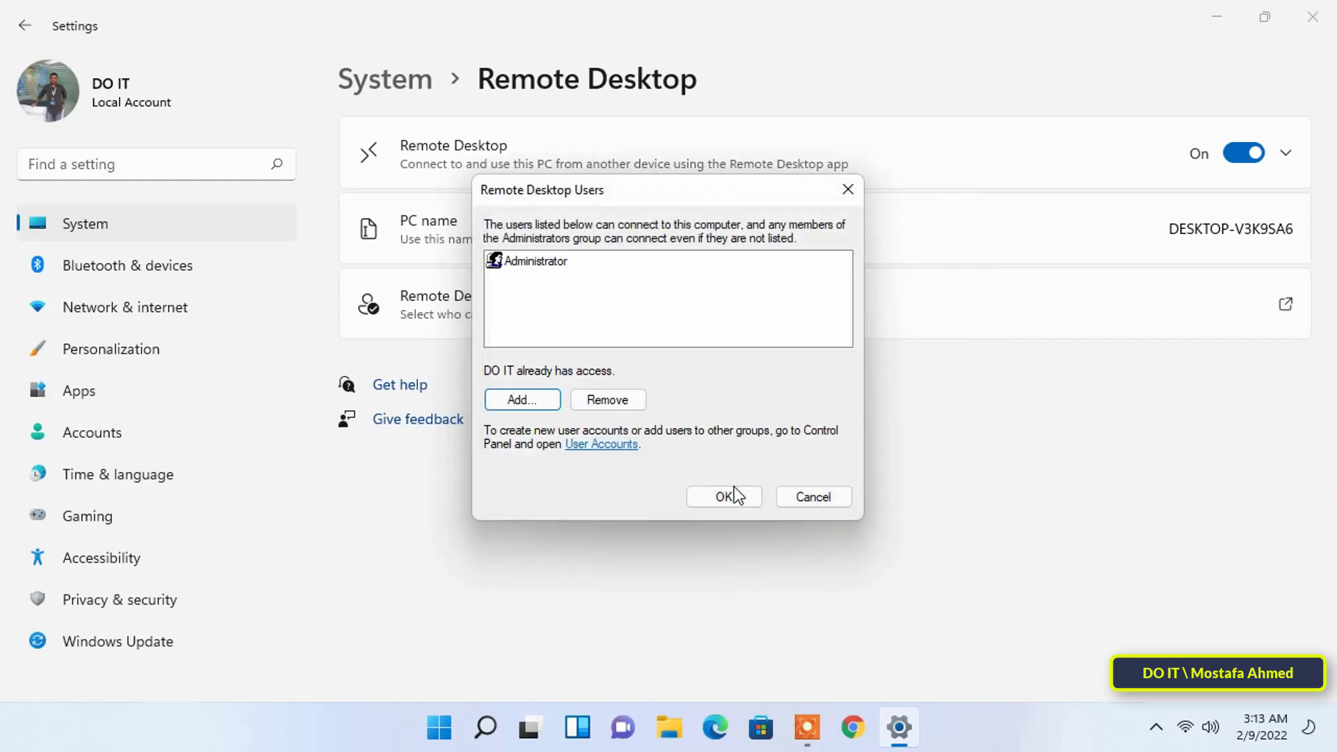
click(723, 496)
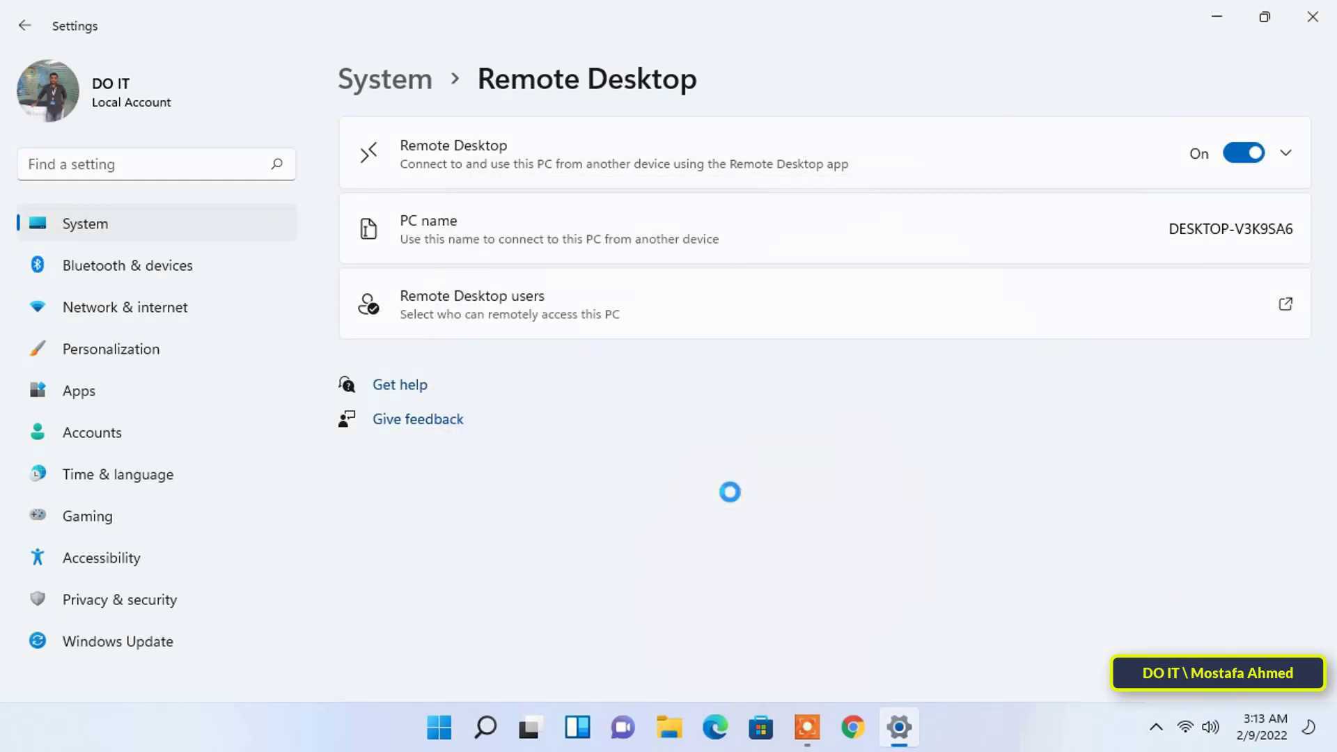